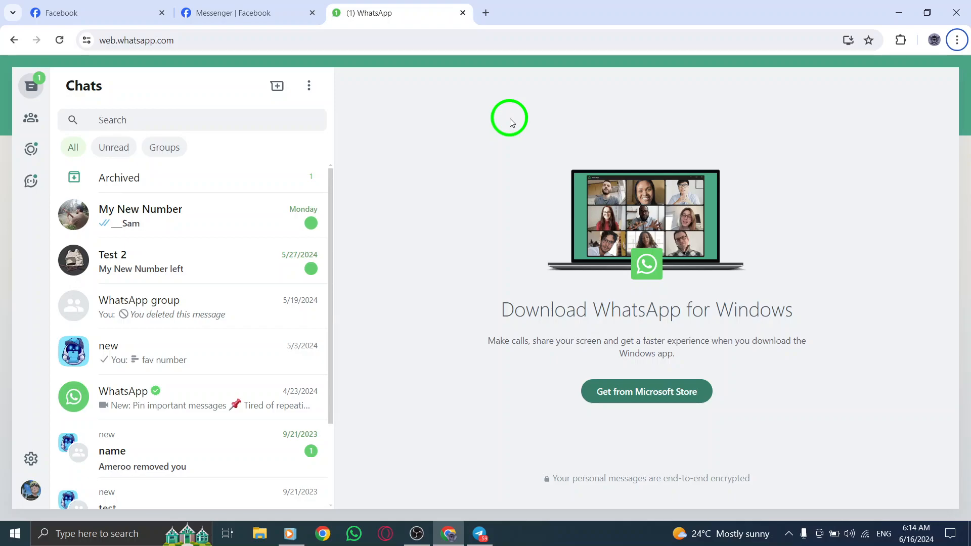
pyautogui.moveTo(161, 474)
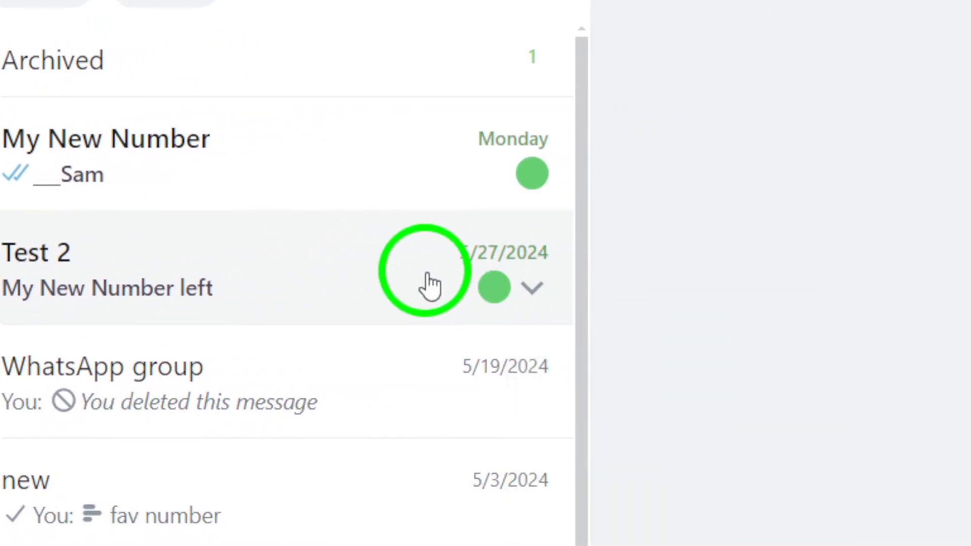
# Step: Bring up the chat options menu for the unread 'Test 2' group chat
pyautogui.click(532, 287)
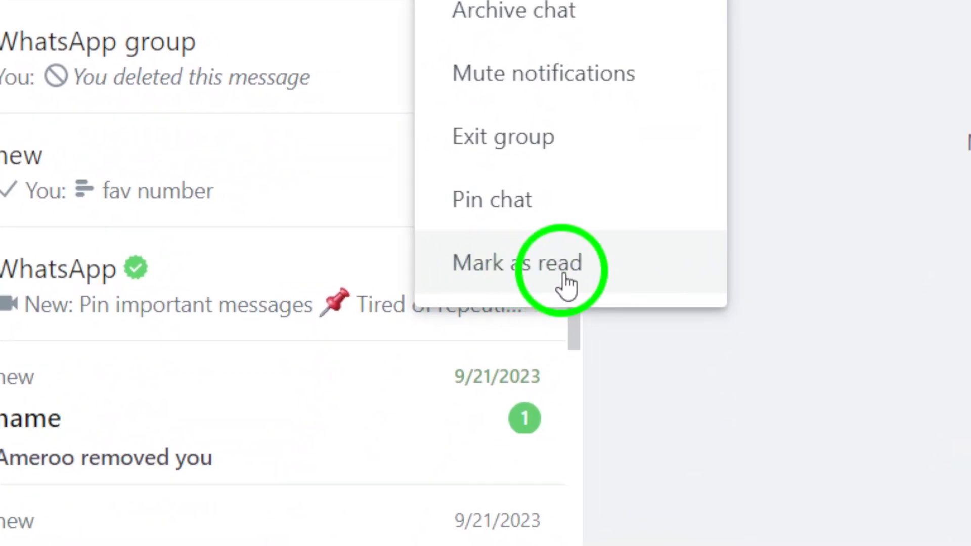
# Step: Mark the 'Test 2' group chat as read and minimize the browser to the desktop
pyautogui.click(557, 271)
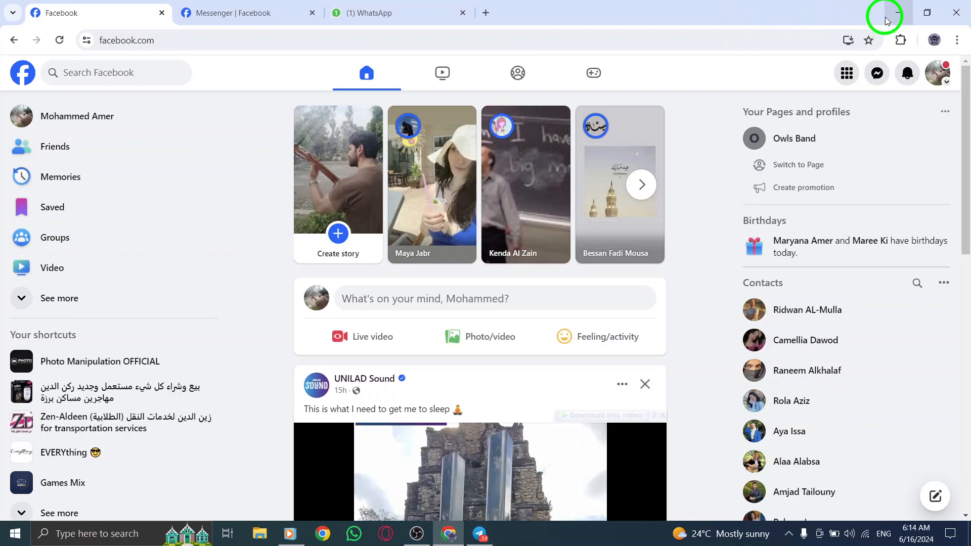
pyautogui.click(896, 13)
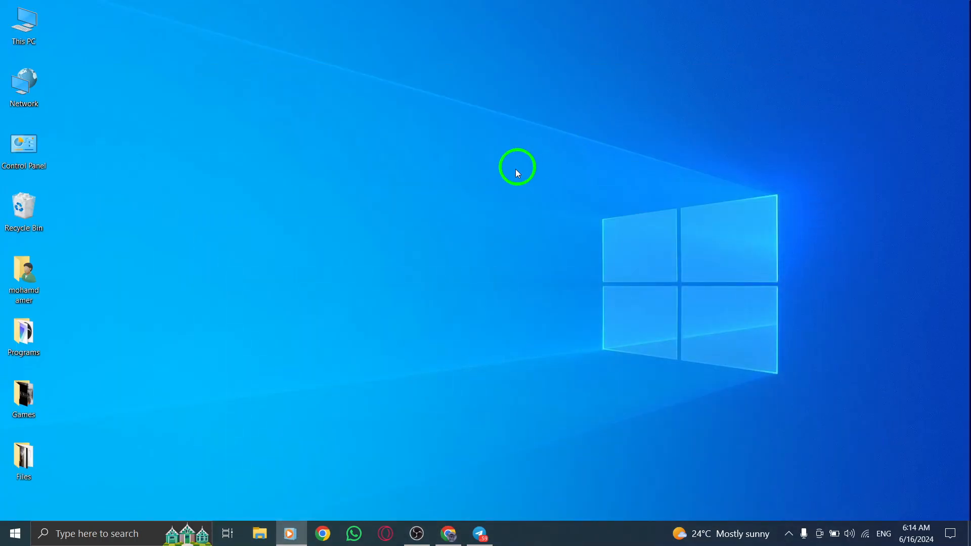
pyautogui.moveTo(510, 174)
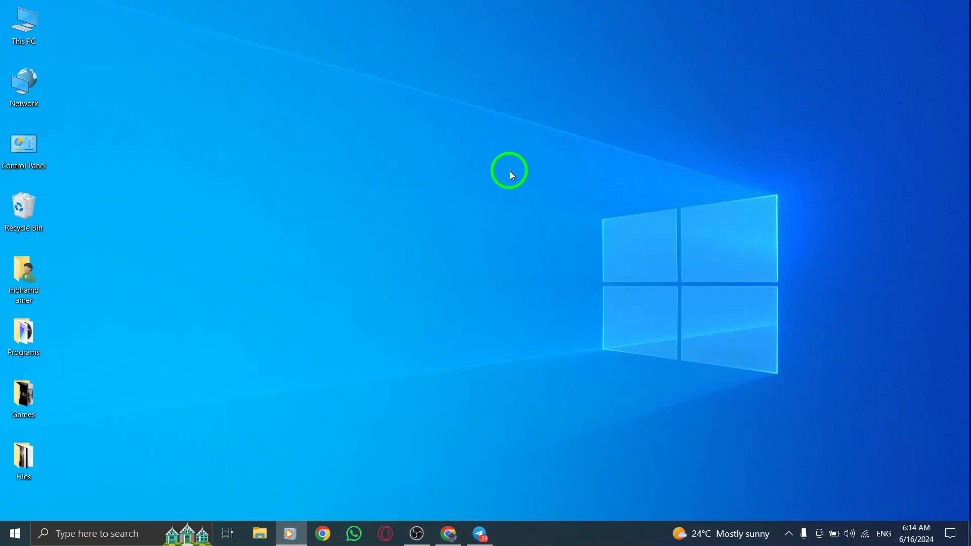